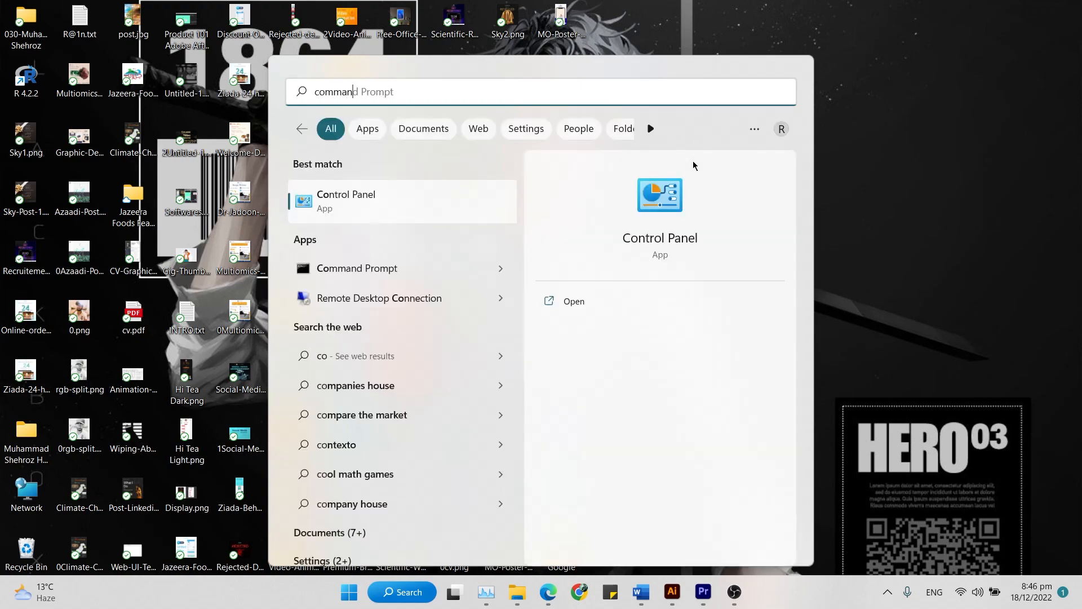
# Launch Command Prompt from the Start search results for "command".
pyautogui.click(358, 269)
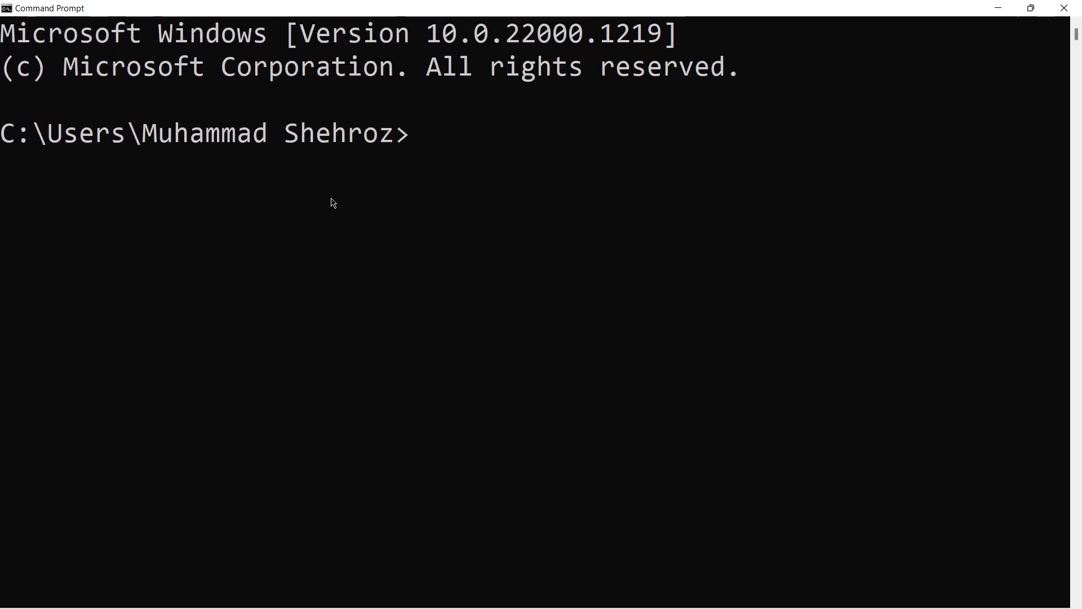
# Run rd /s /q "C:\$Recycle.bin" to delete the Recycle Bin folder.
pyautogui.write('rd /s /q "C:\\$Recycle.bin"')
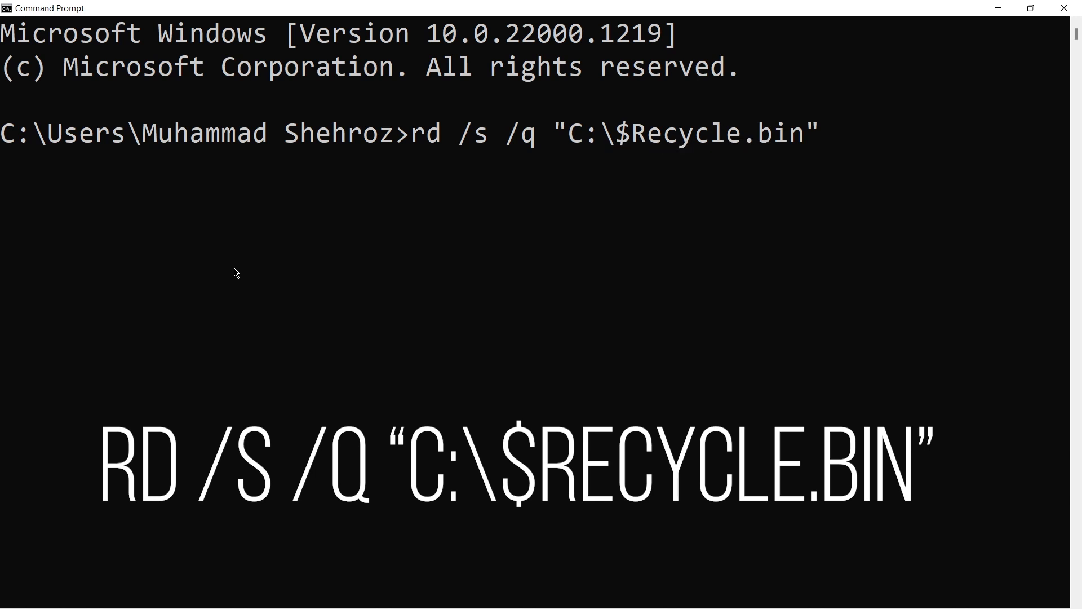
pyautogui.write('E')
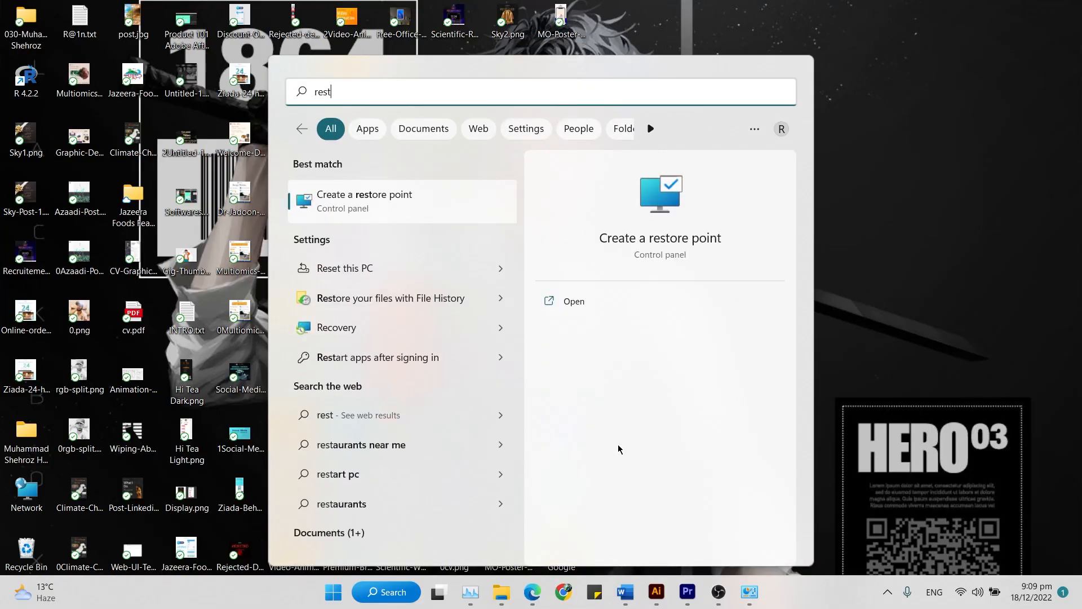
# Launch 'Create a restore point' and select New Volume (F:) under System Protection.
pyautogui.click(364, 201)
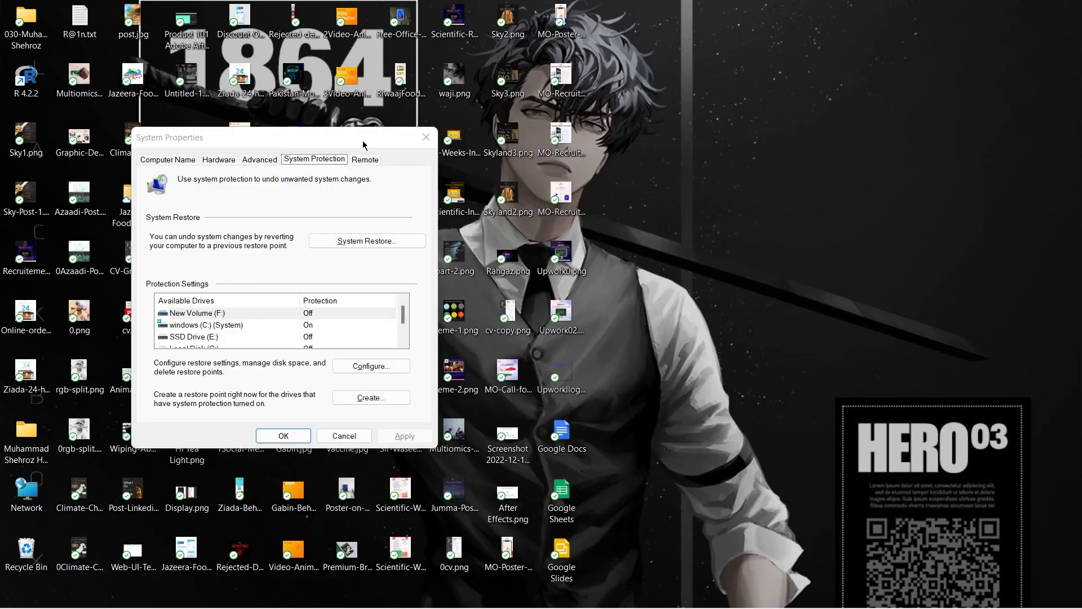
pyautogui.click(196, 312)
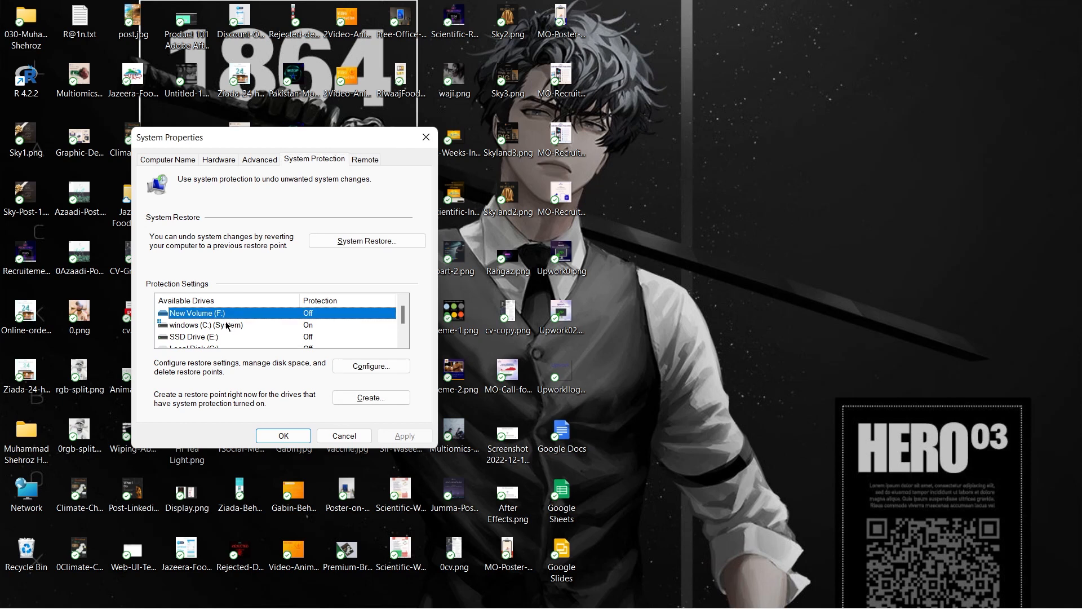